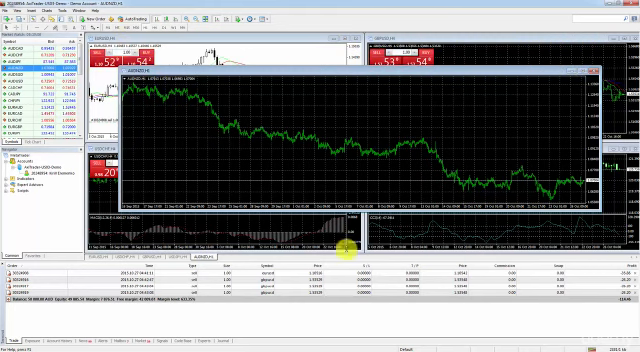
pyautogui.moveTo(150, 72)
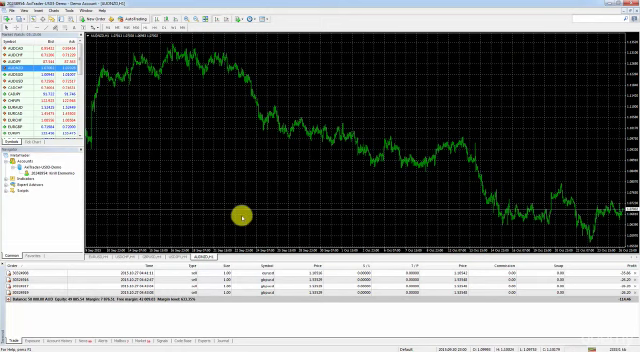
pyautogui.moveTo(520, 178)
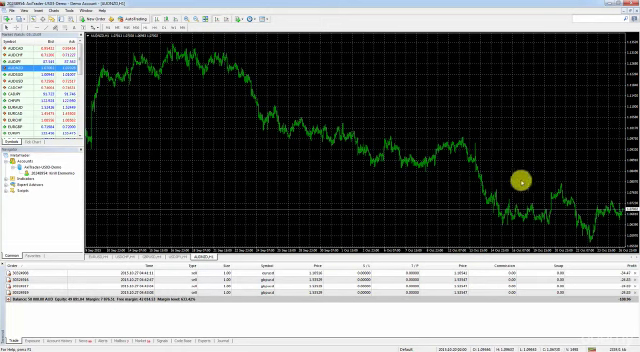